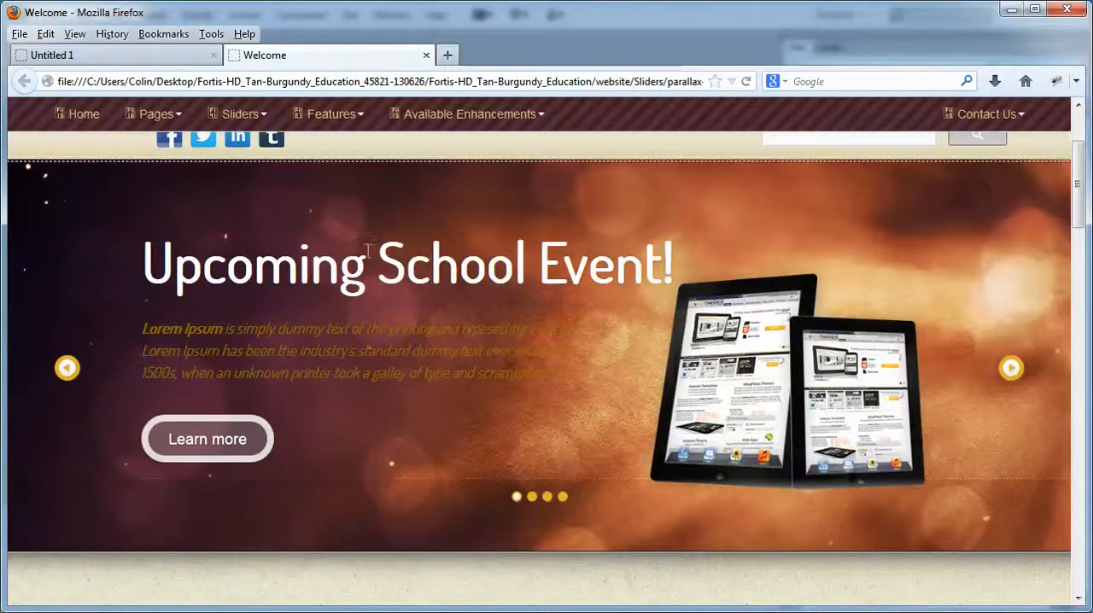
pyautogui.moveTo(215, 440)
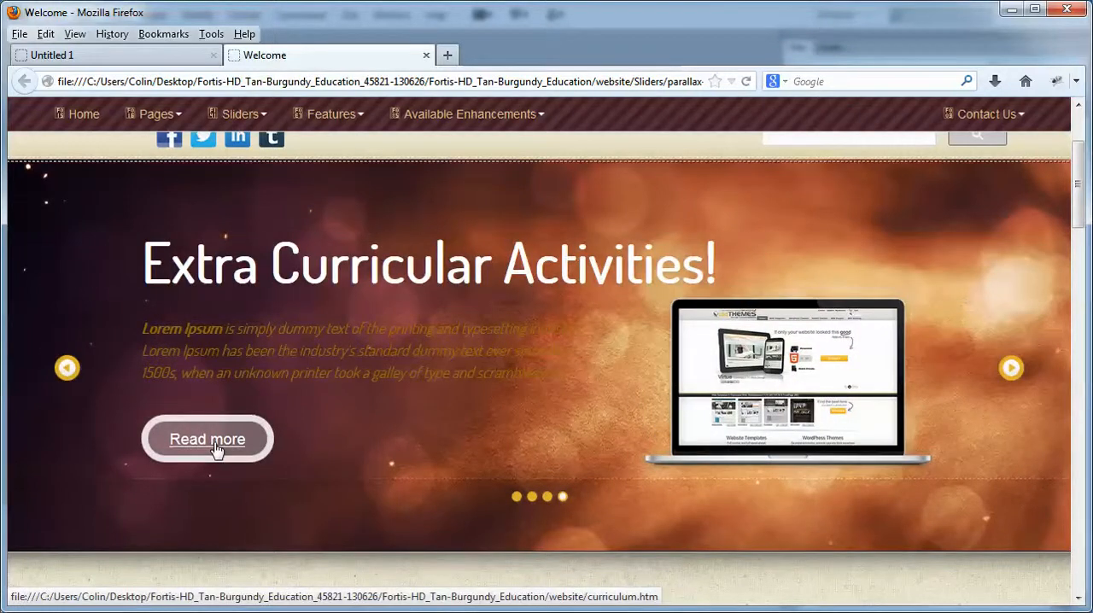
# Locate parallax-slider.lbi under Library > sliders > parallax-slider and open it for editing
pyautogui.click(1011, 369)
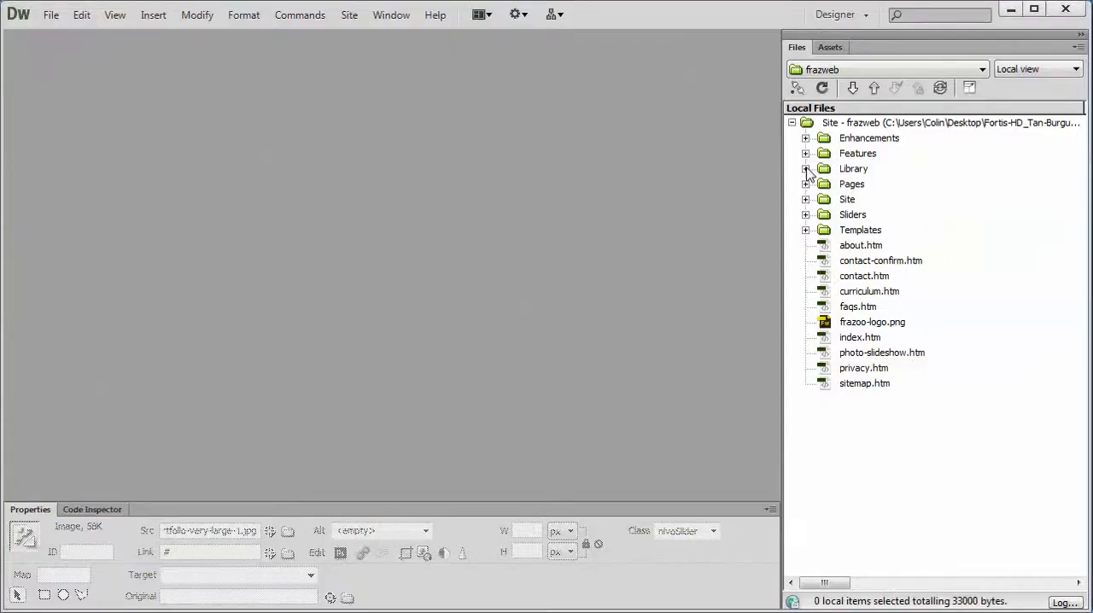
pyautogui.click(804, 169)
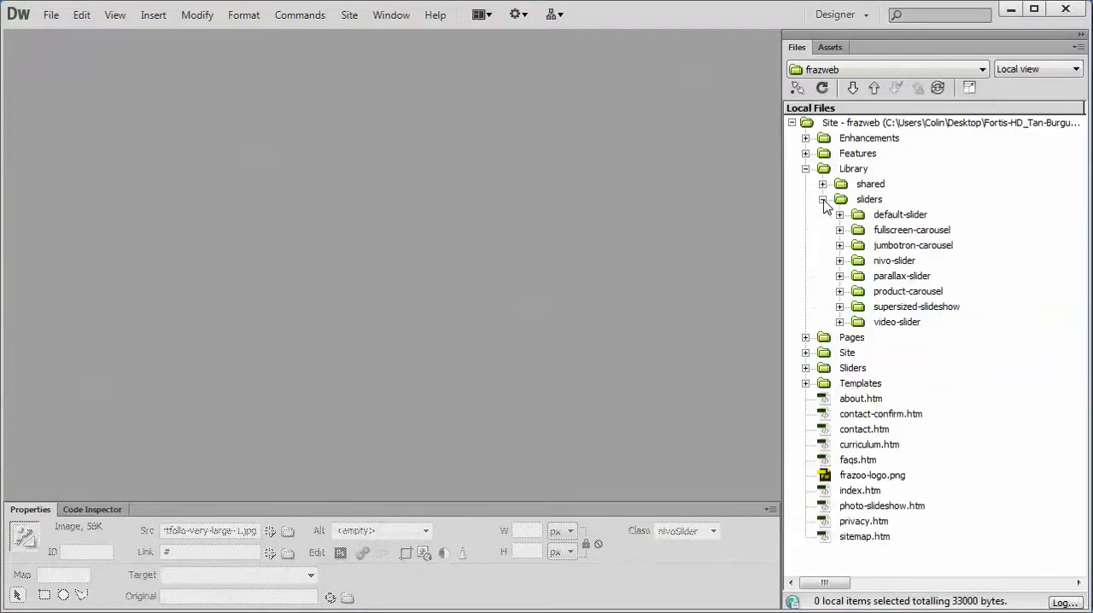
pyautogui.click(840, 276)
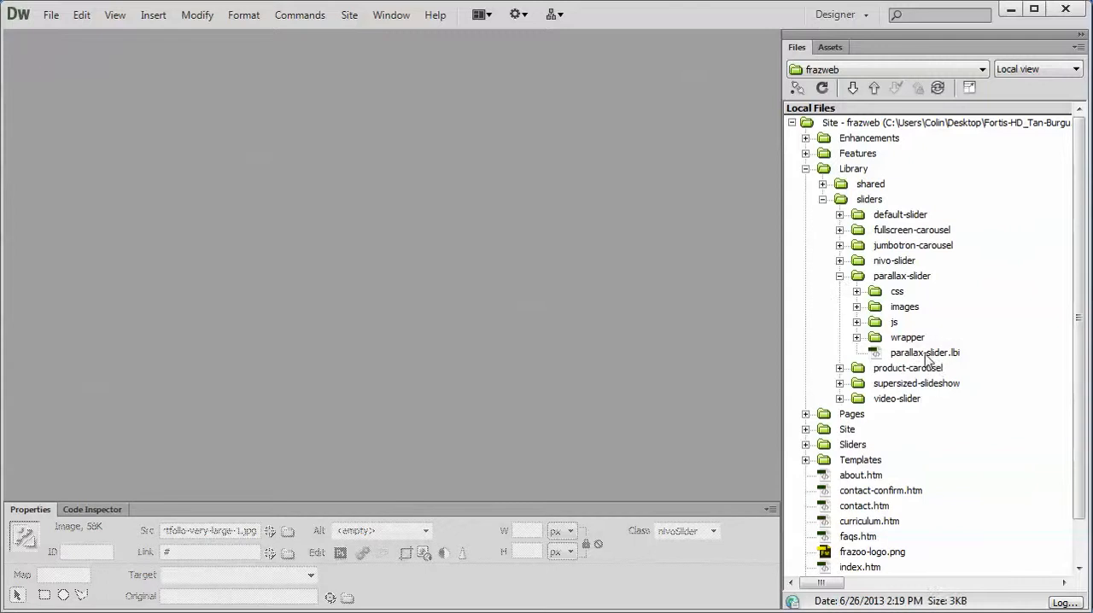
pyautogui.doubleClick(926, 352)
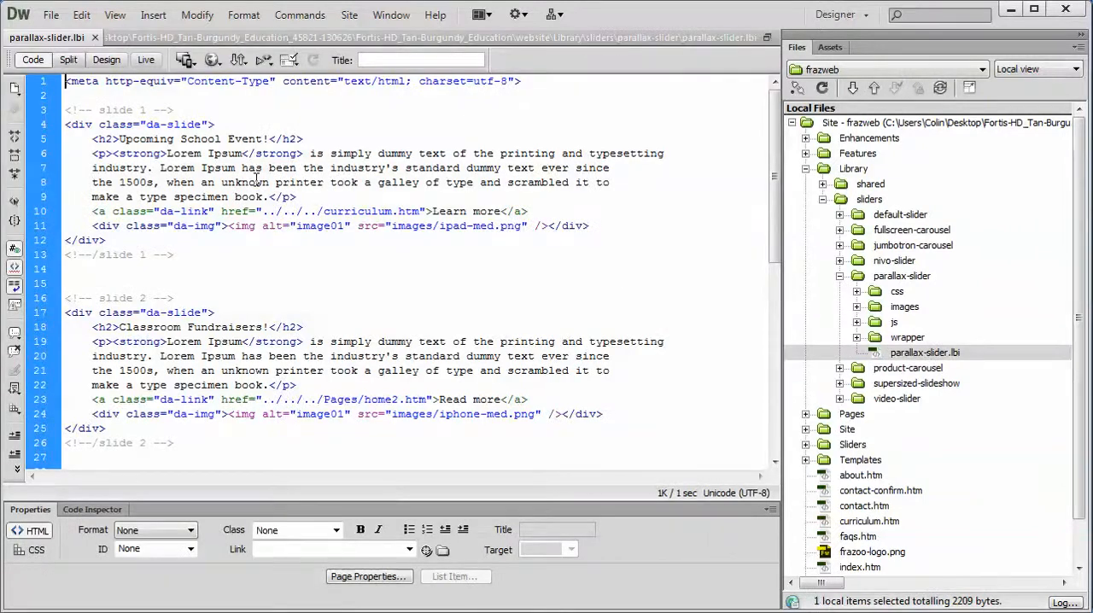
# Switch to Design view and look over the Upcoming School Event! slide content
pyautogui.click(106, 60)
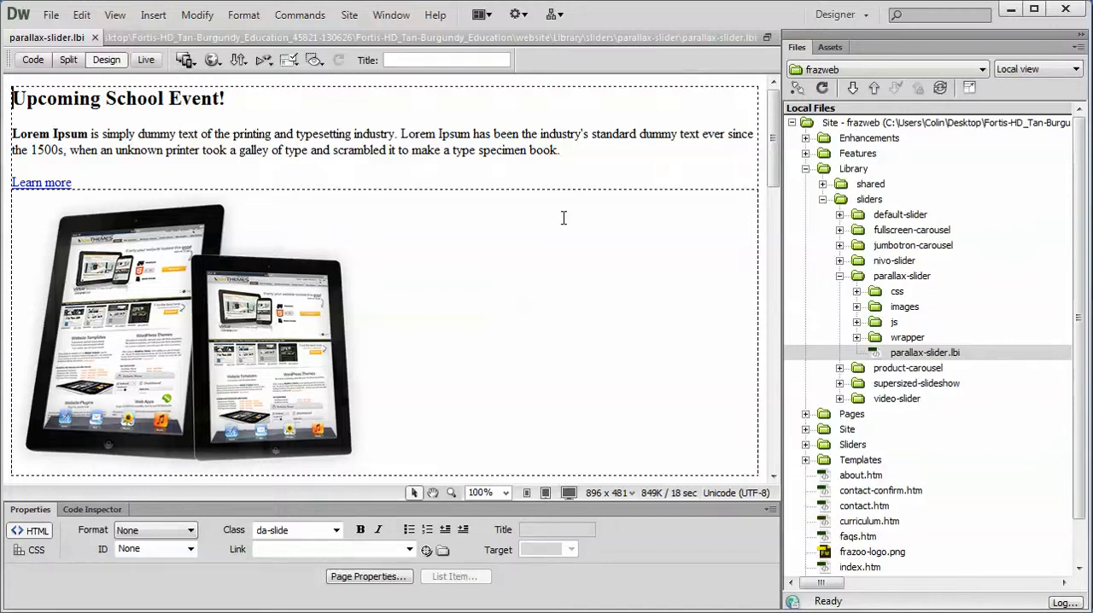
pyautogui.moveTo(507, 229)
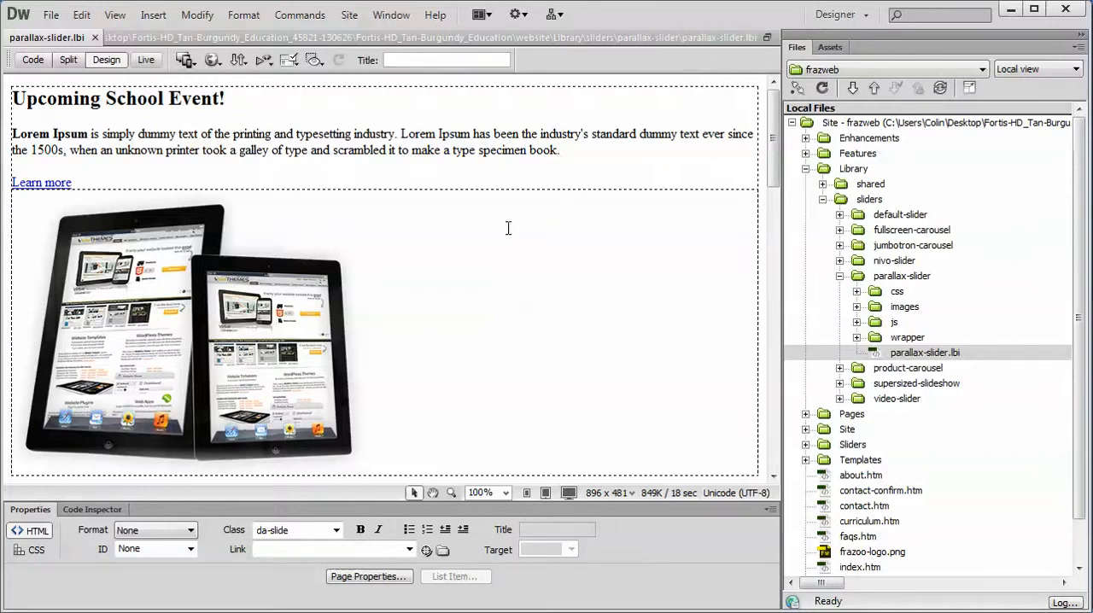
pyautogui.scroll(-3)
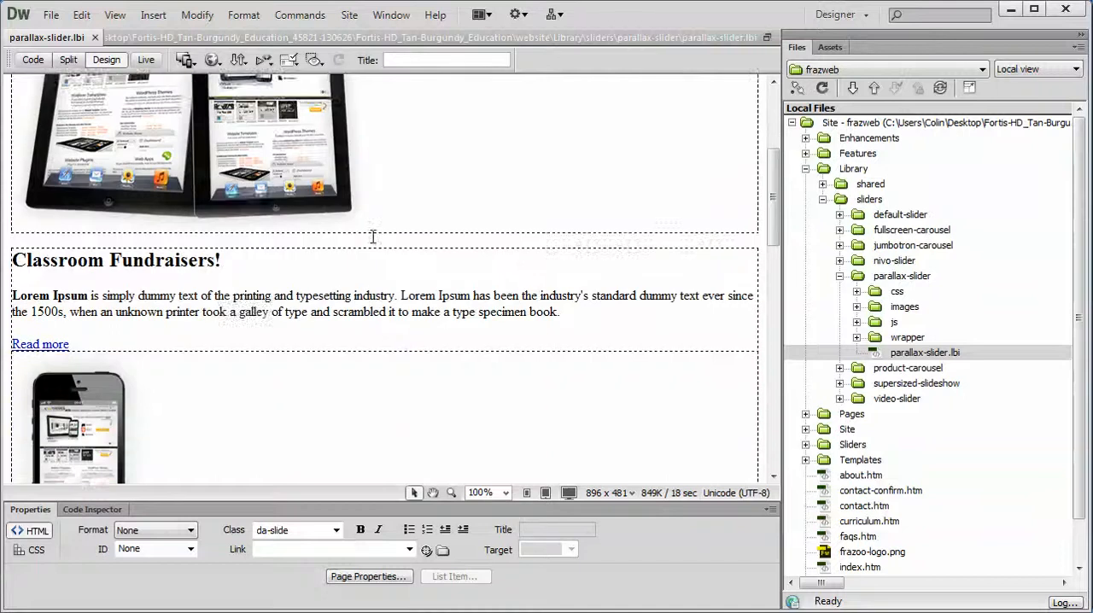
pyautogui.scroll(-3)
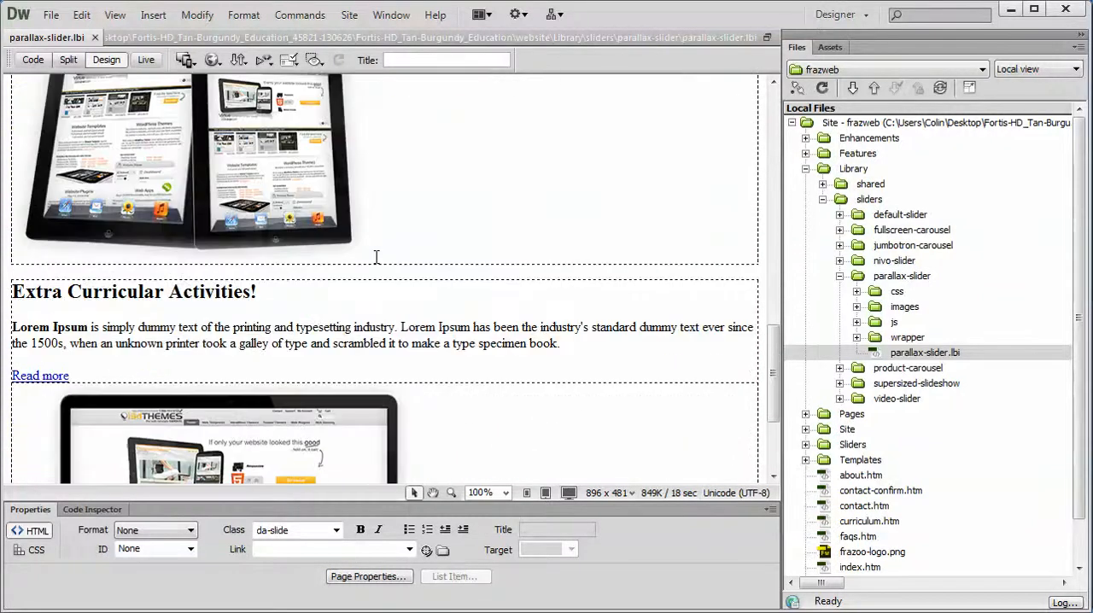
pyautogui.scroll(-3)
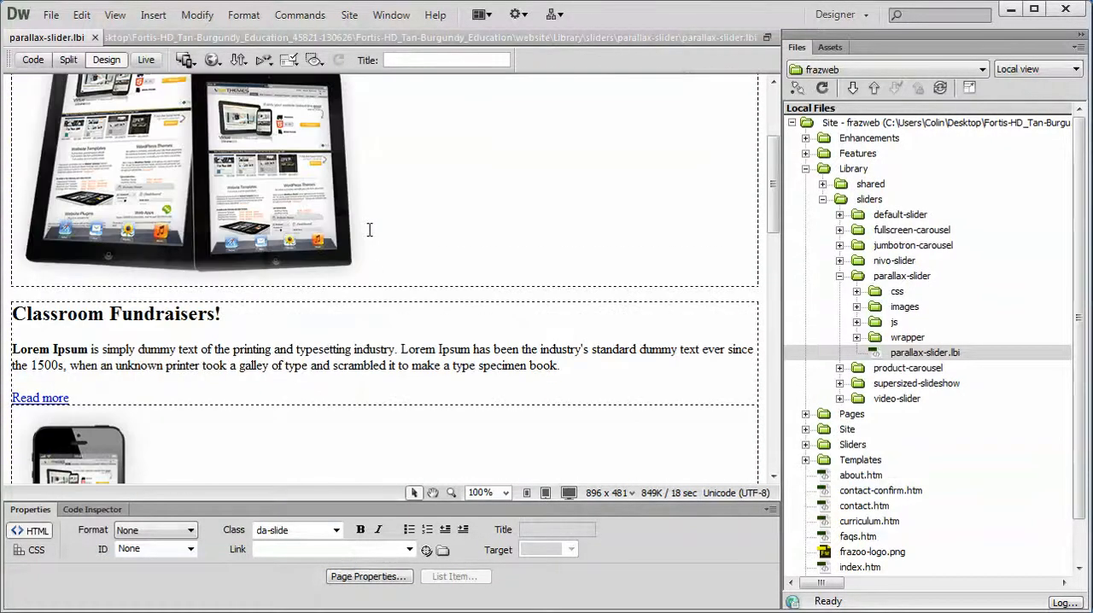
pyautogui.scroll(3)
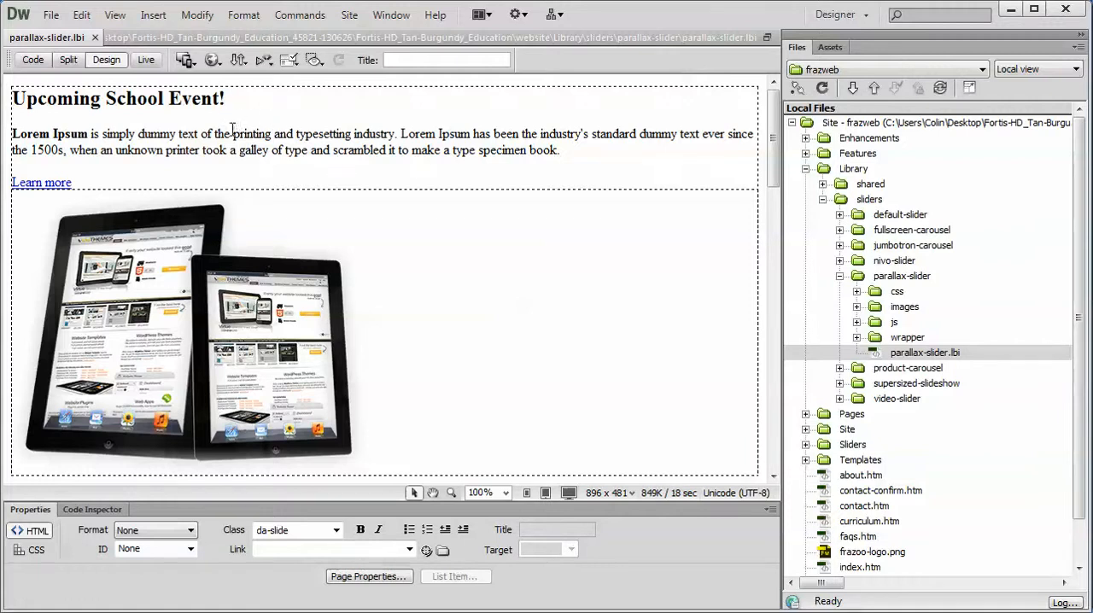
# Replace the first slide's heading 'Upcoming School Event!' with 'New Heading'
pyautogui.click(226, 99)
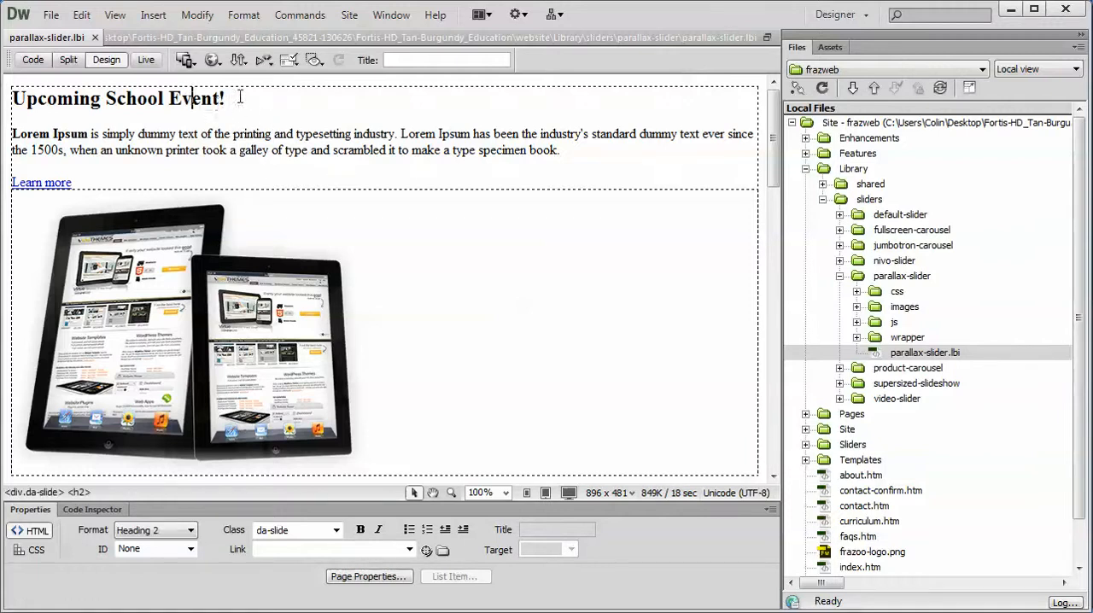
pyautogui.tripleClick(111, 99)
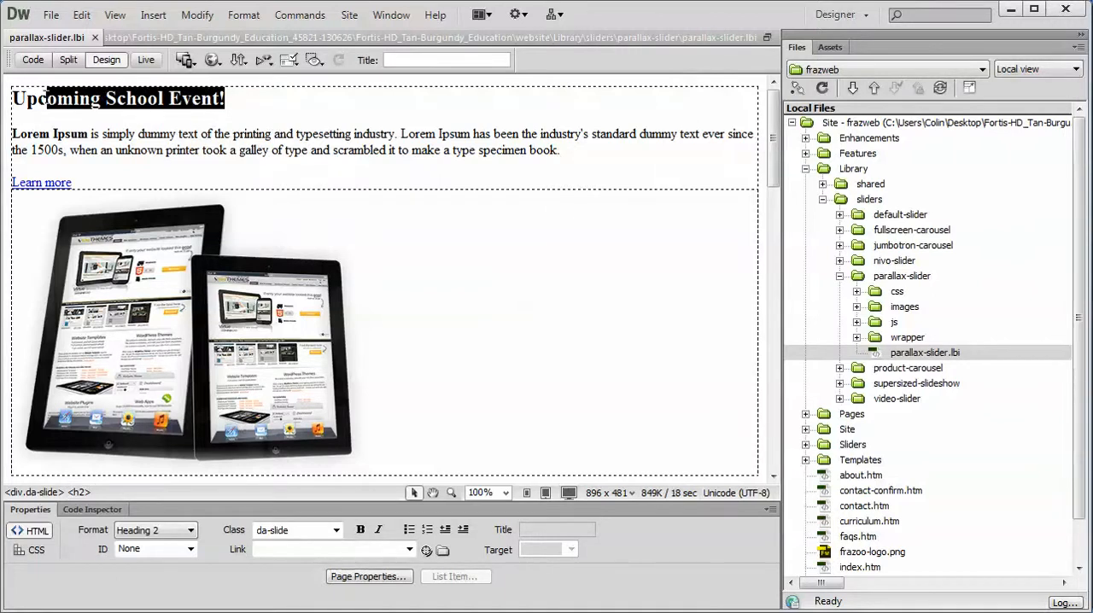
pyautogui.write('New H')
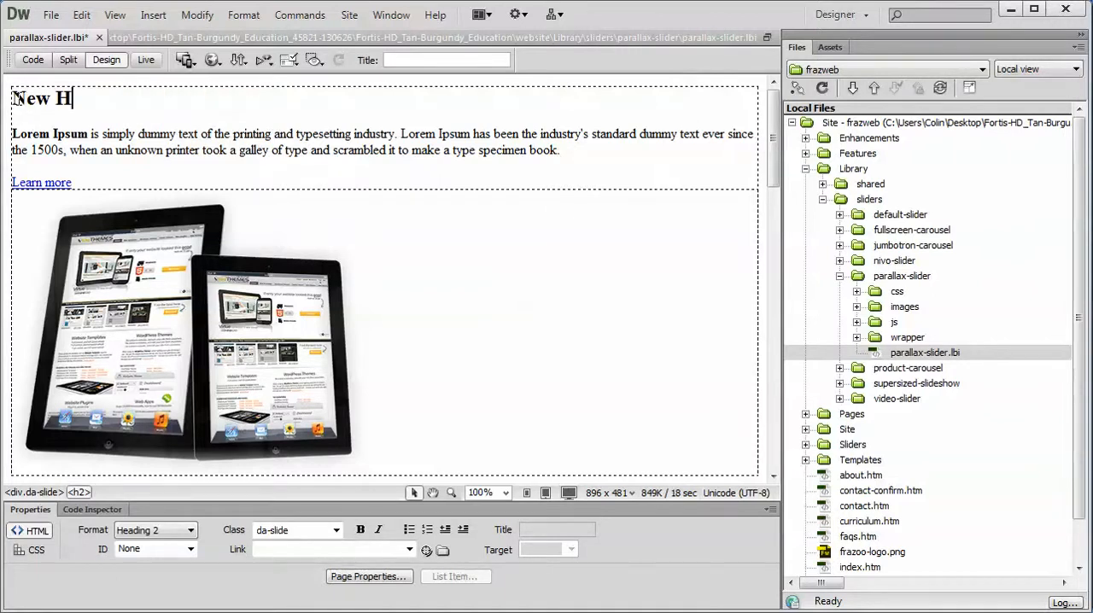
pyautogui.write('eading')
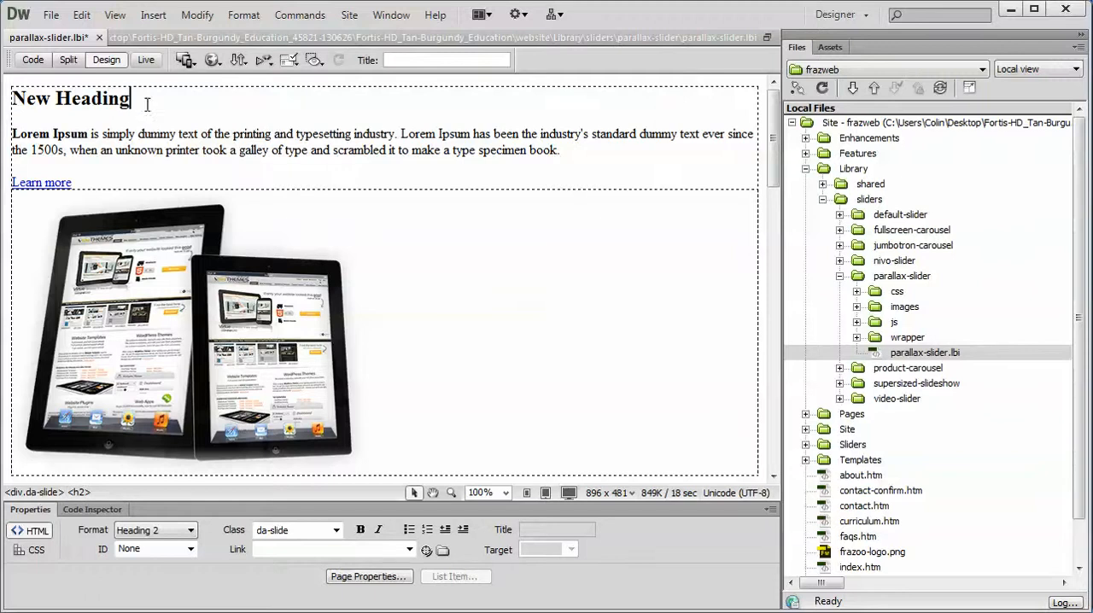
# Select the new heading text, then the second slide's Read more link to see its target
pyautogui.tripleClick(70, 99)
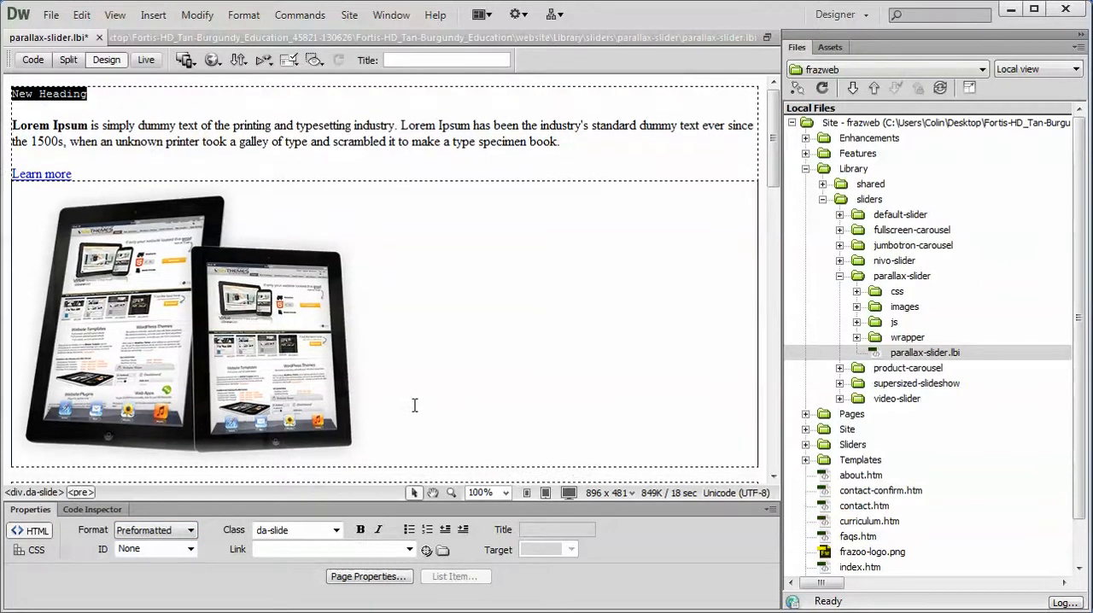
pyautogui.click(153, 530)
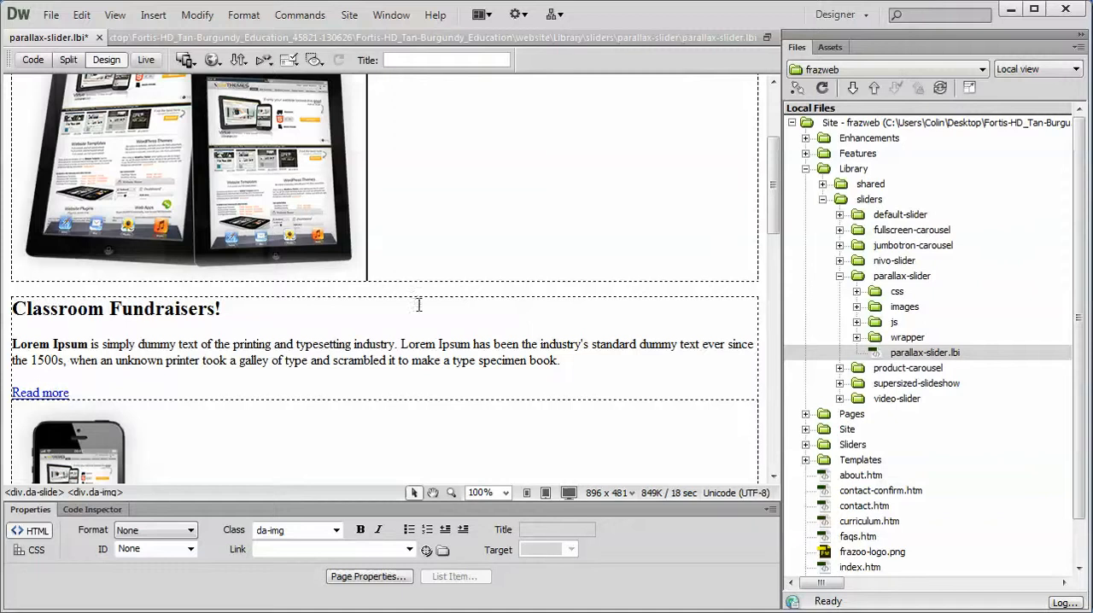
pyautogui.click(174, 308)
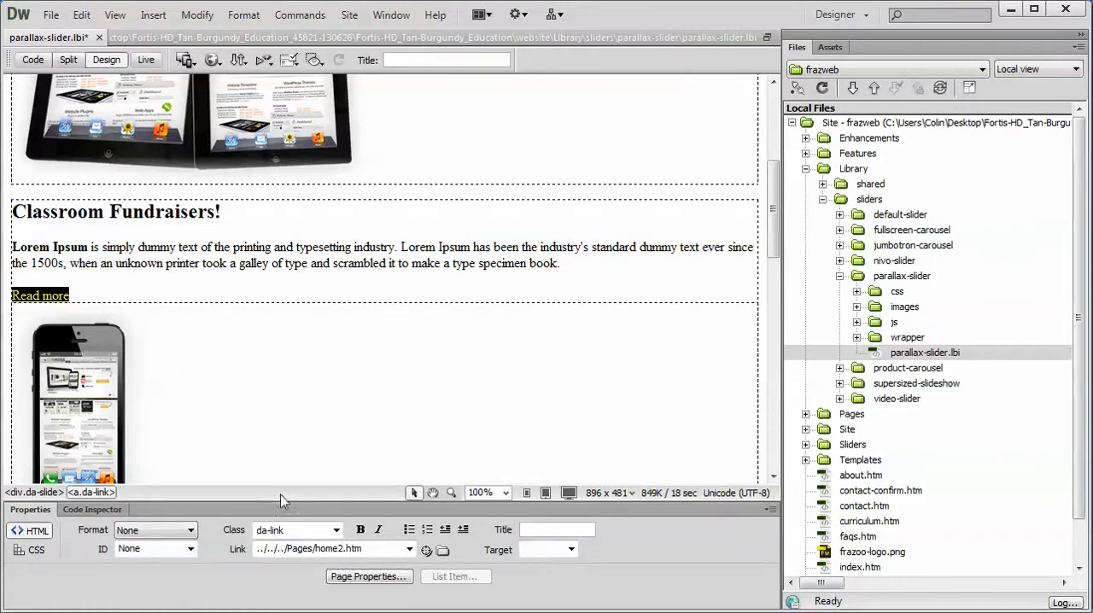
pyautogui.moveTo(595, 569)
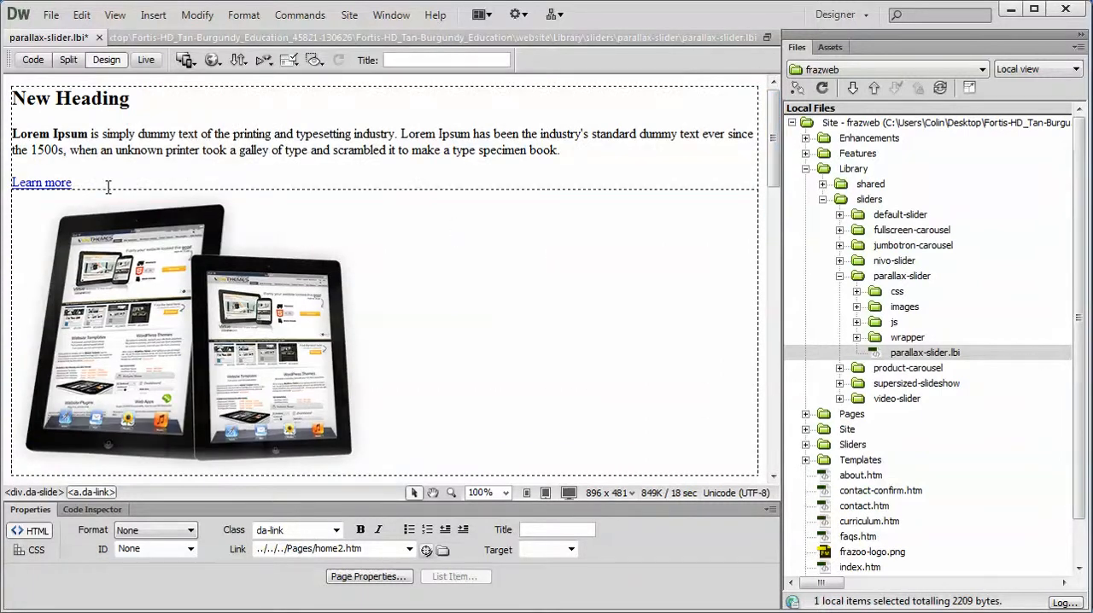
# Replace the first slide's 'Learn more' link text with 'New Button'
pyautogui.click(106, 127)
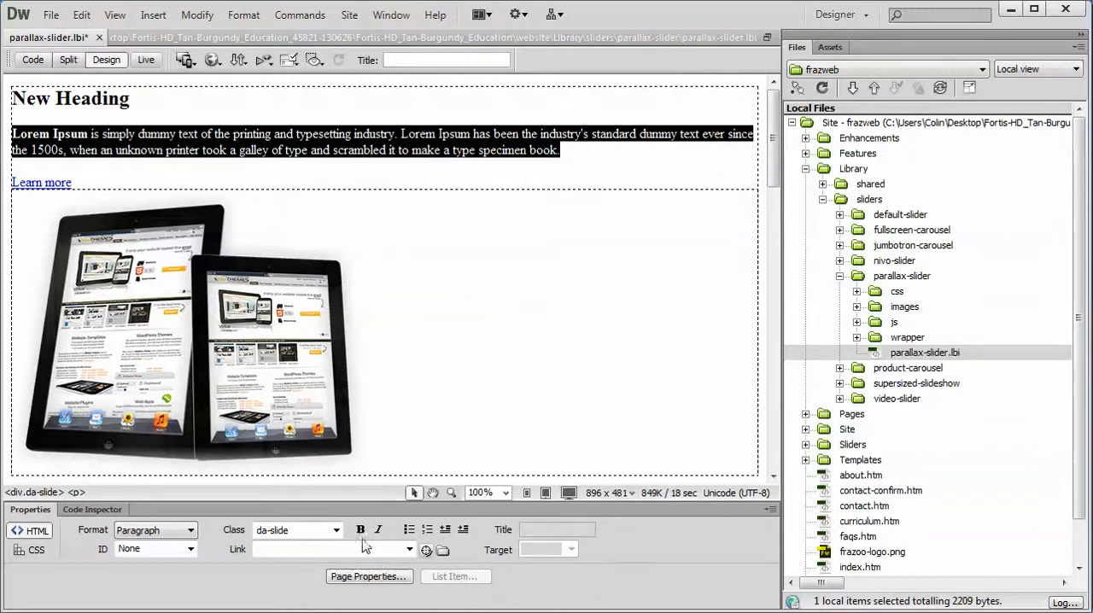
pyautogui.click(110, 162)
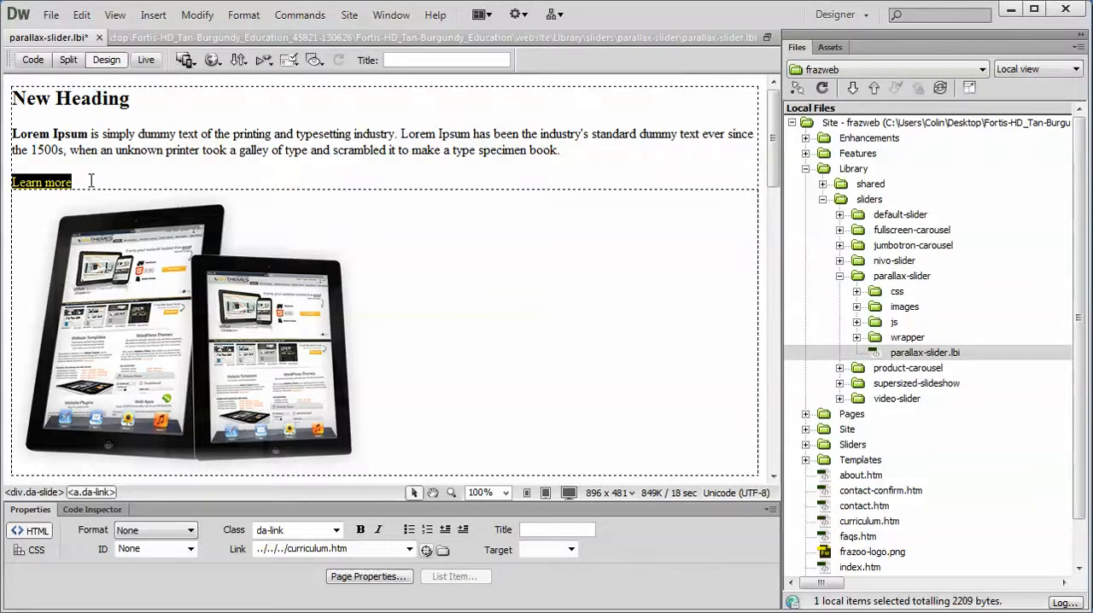
pyautogui.write('New')
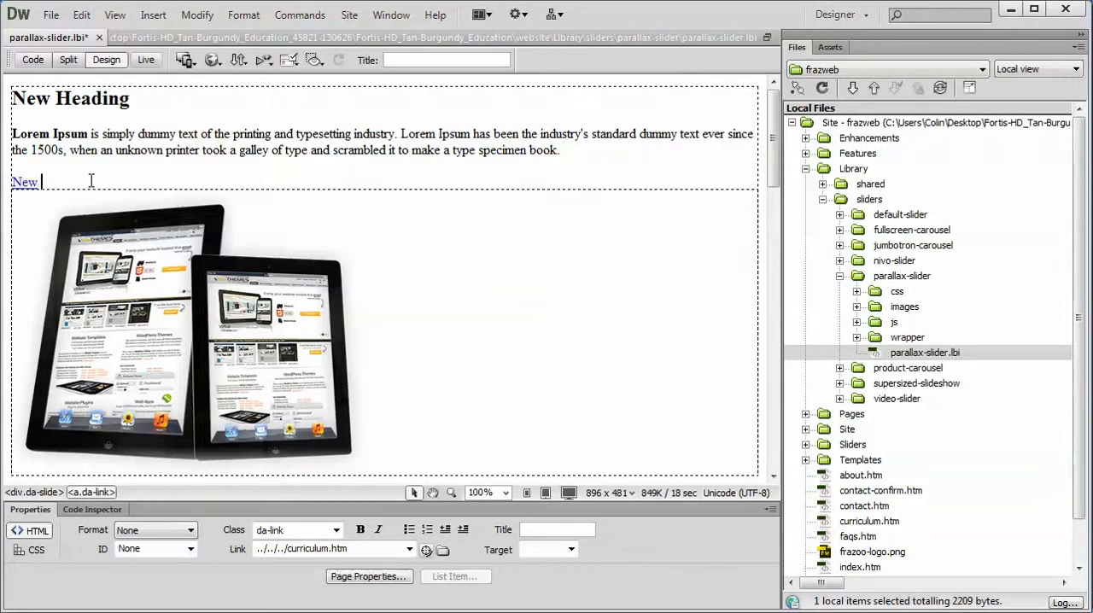
pyautogui.write('Button')
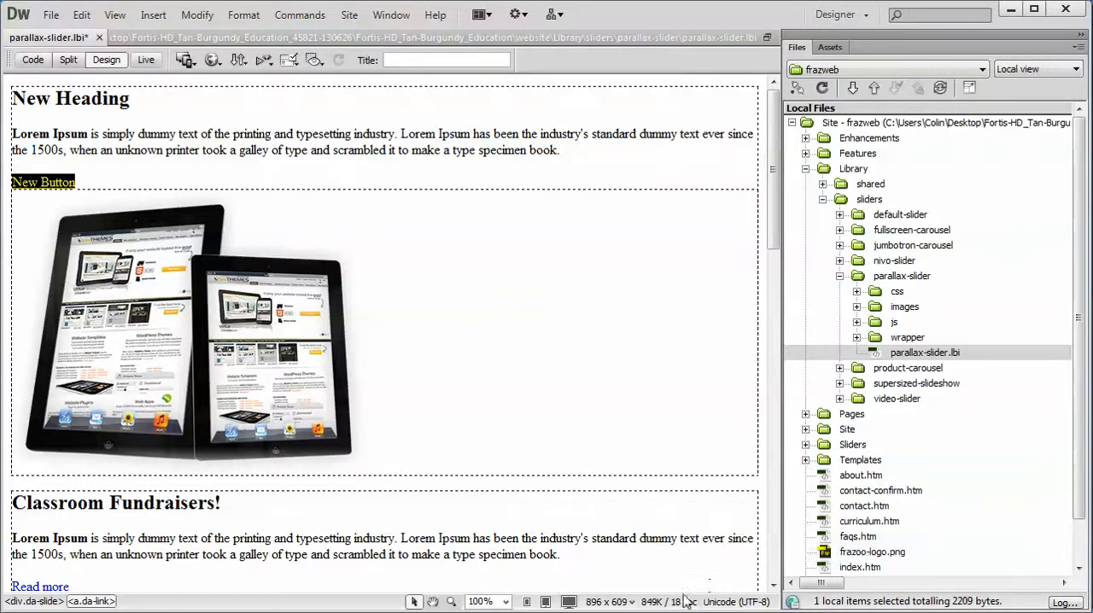
# Point the link to about.htm in the Properties panel, then select the slide's tablet image
pyautogui.click(389, 14)
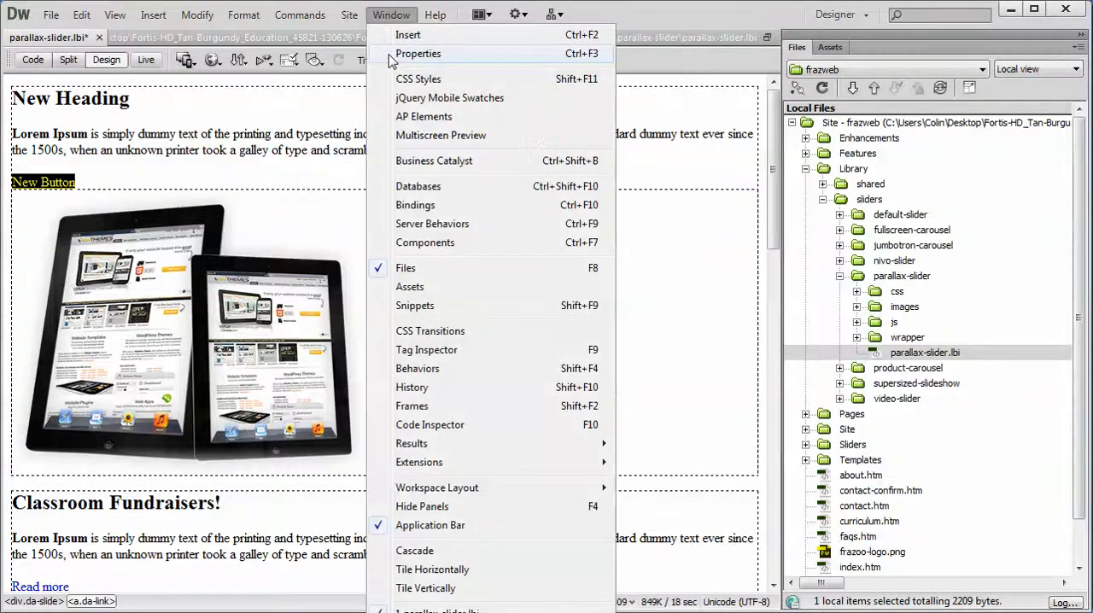
pyautogui.click(416, 53)
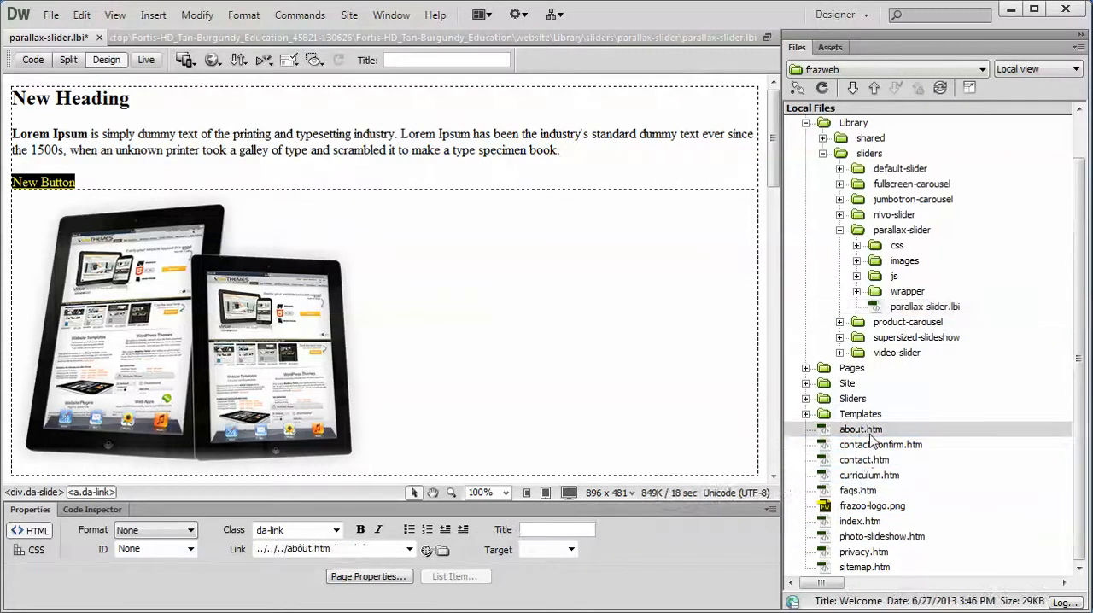
pyautogui.click(861, 429)
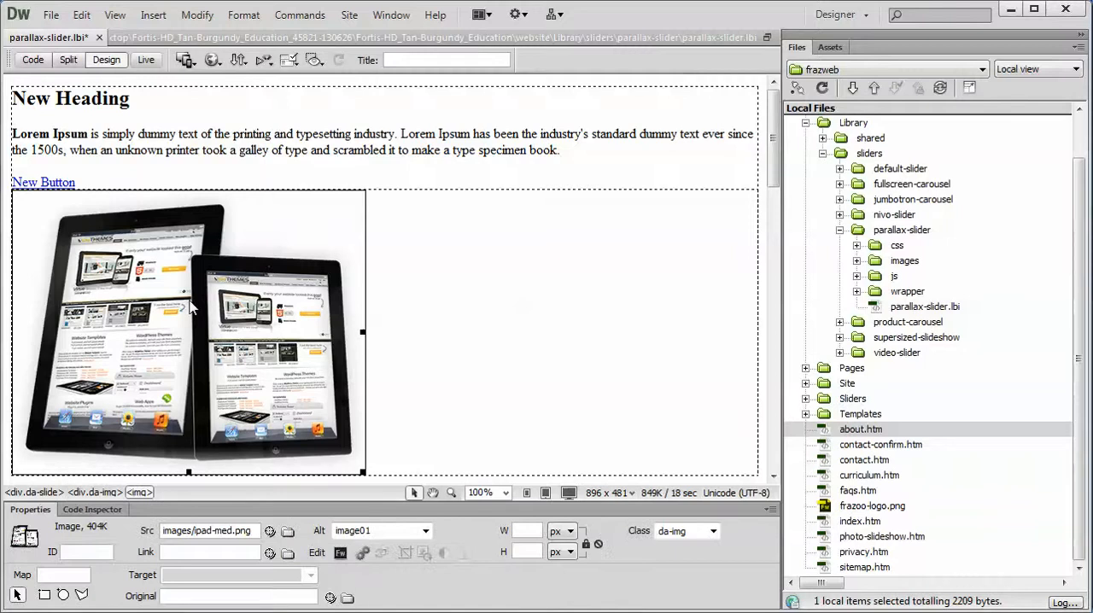
pyautogui.scroll(-3)
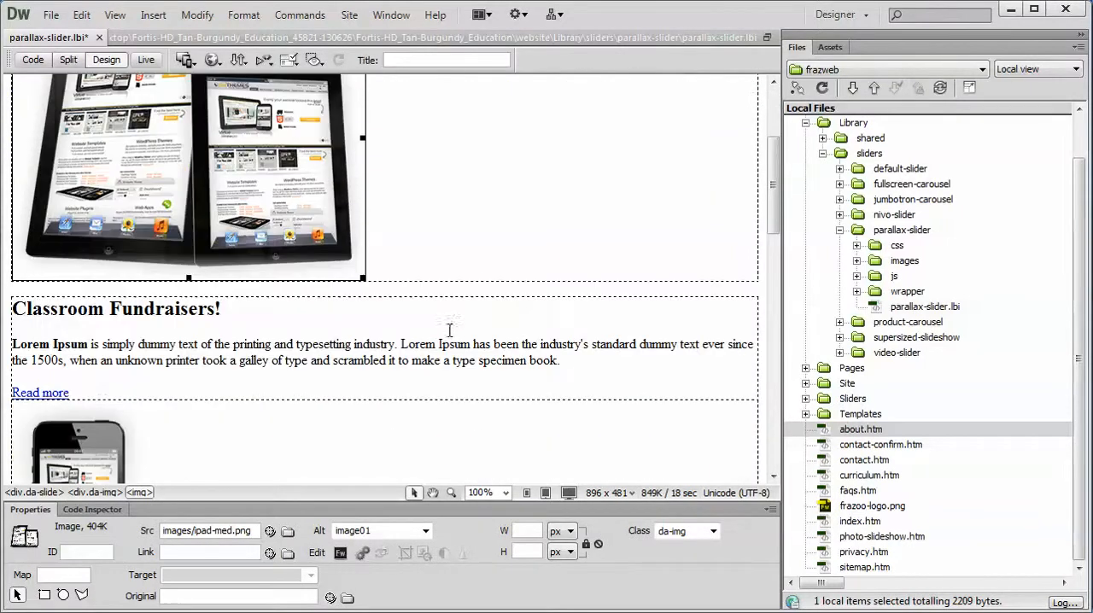